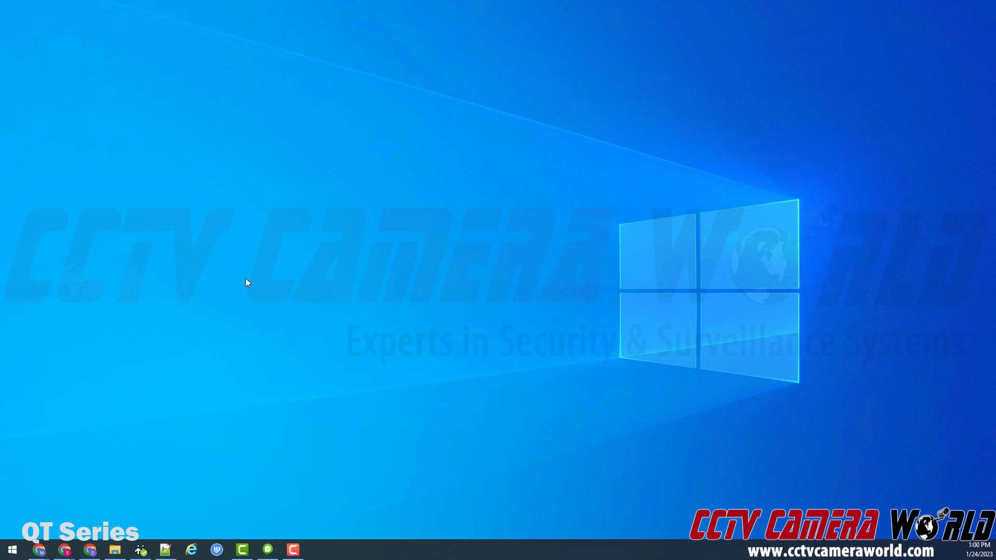
{"action": "mouse_move", "coordinate": [243, 285]}
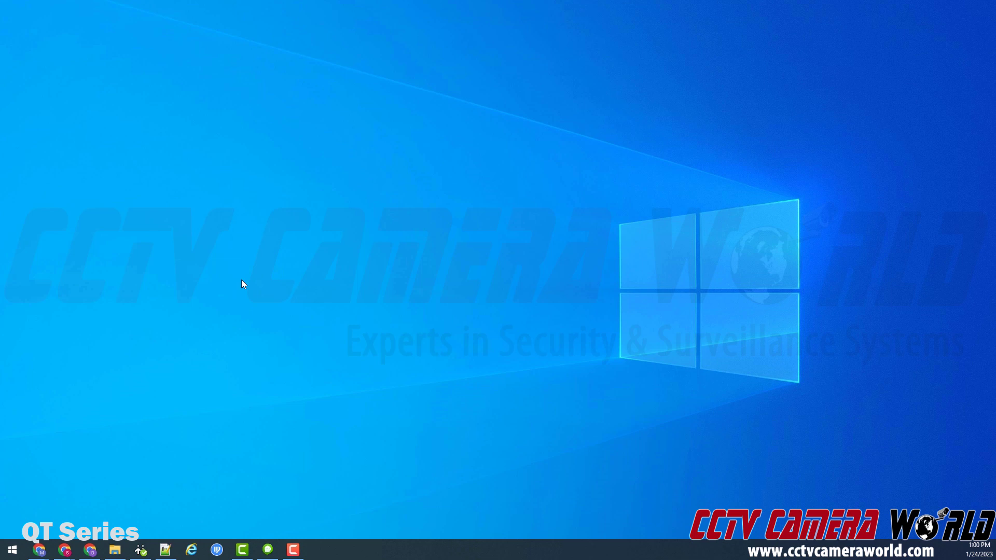
{"action": "mouse_move", "coordinate": [242, 285]}
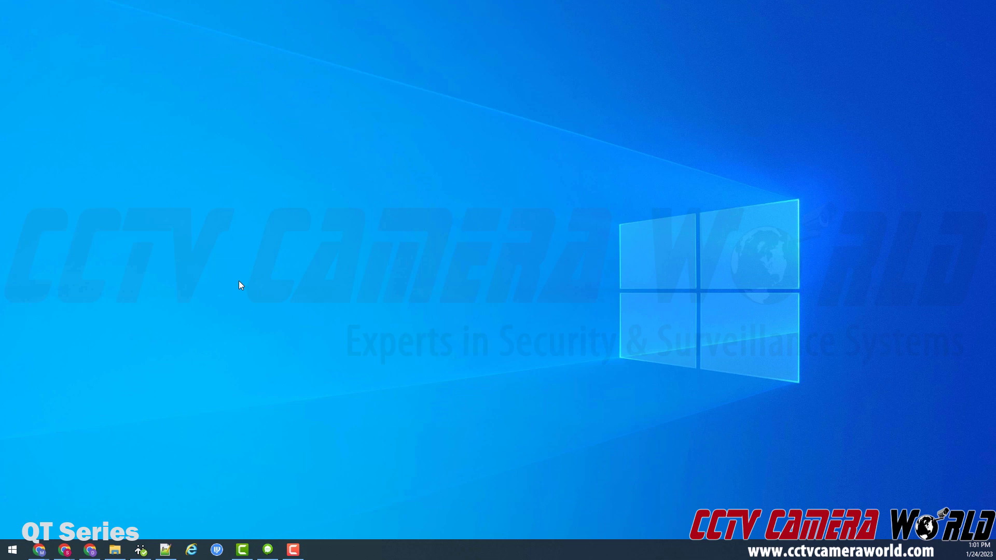
{"action": "mouse_move", "coordinate": [230, 293]}
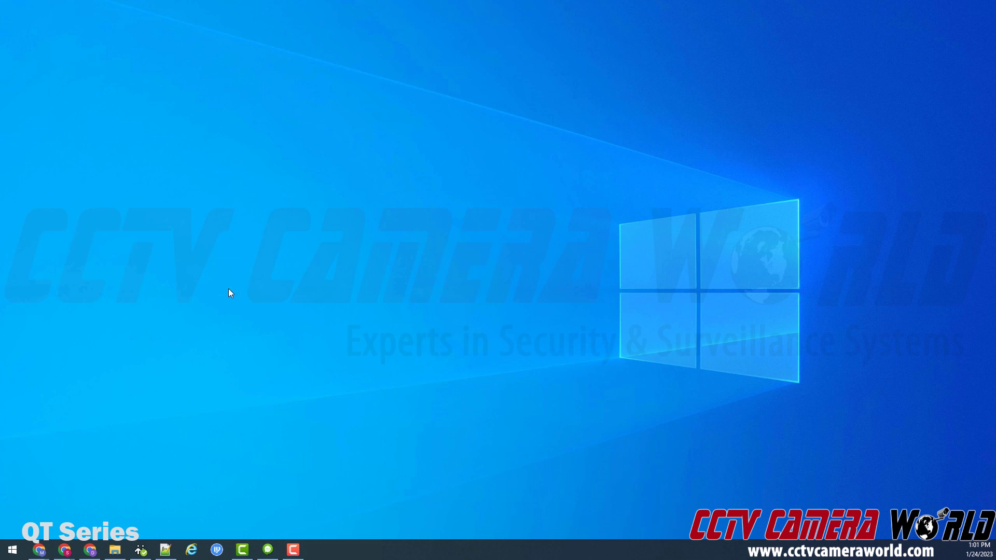
Launch IPTool 2.0 from the Start menu search.
{"action": "left_click", "coordinate": [10, 548]}
{"action": "type", "text": "iptool"}
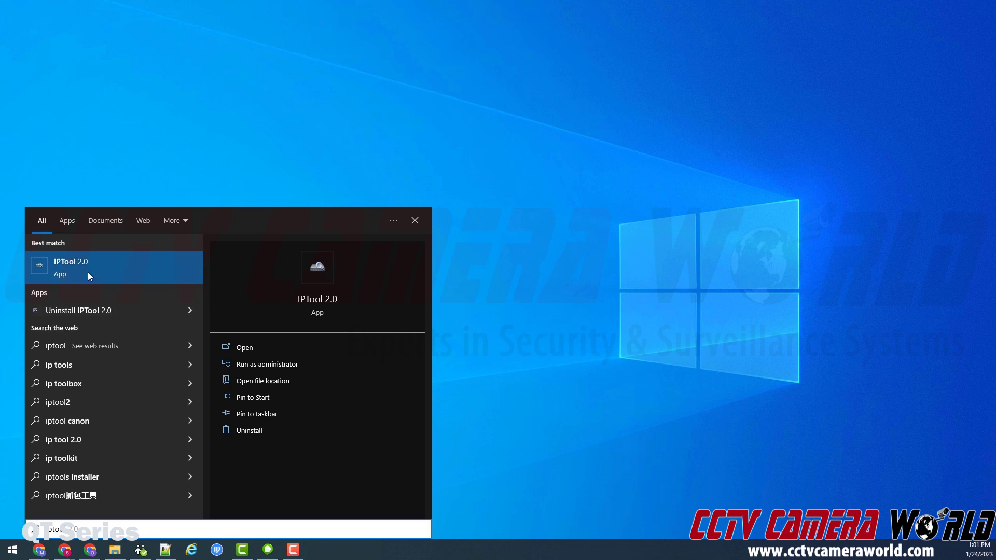
{"action": "left_click", "coordinate": [414, 220]}
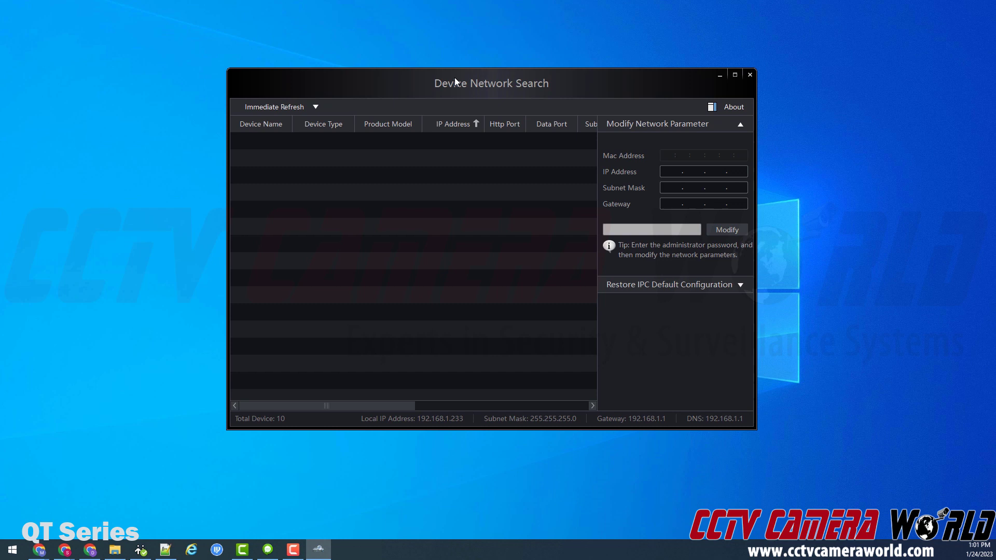
Centre the Device Network Search window and select the IP Camera at 192.168.226.201 to load its settings.
{"action": "left_click_drag", "start_coordinate": [492, 83], "coordinate": [411, 84]}
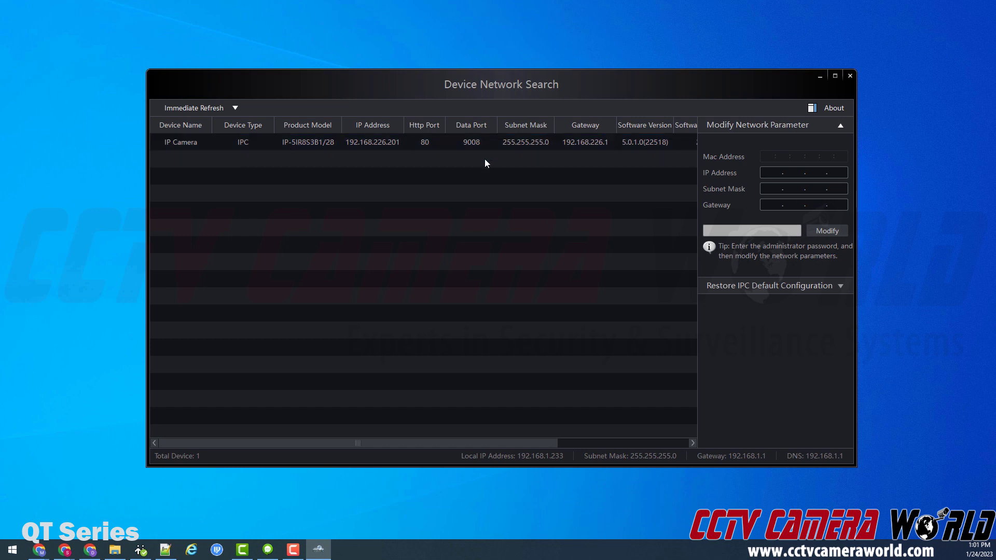
{"action": "left_click", "coordinate": [373, 143]}
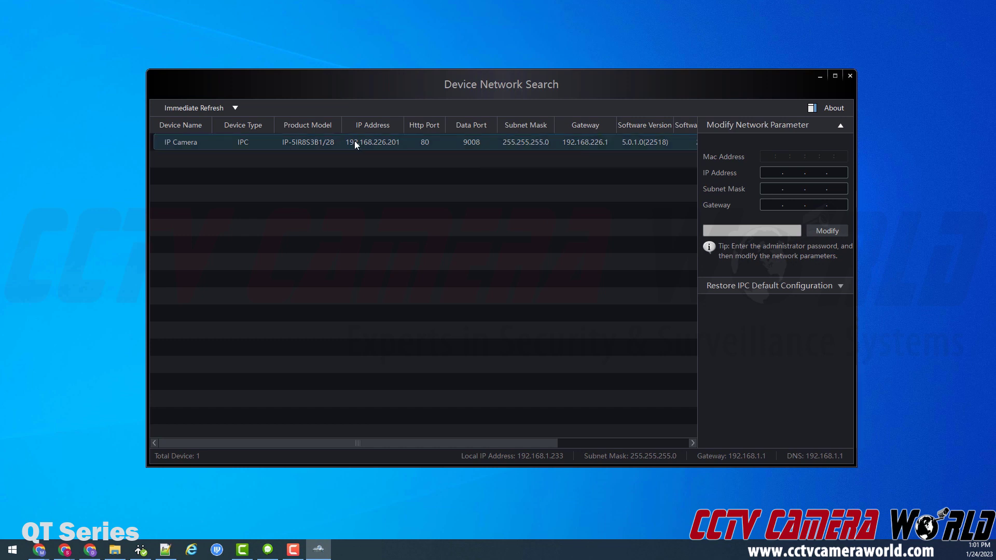
{"action": "mouse_move", "coordinate": [358, 153]}
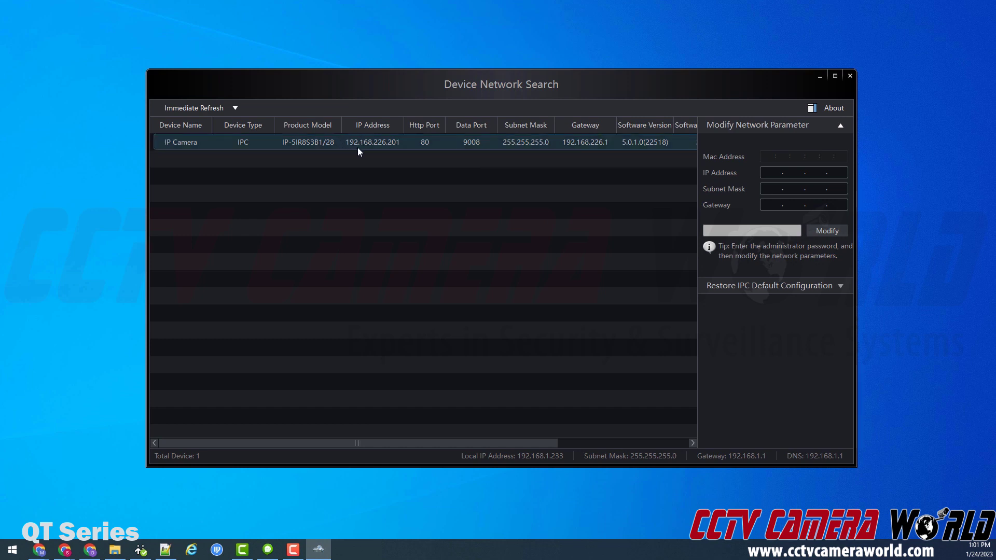
{"action": "mouse_move", "coordinate": [384, 151]}
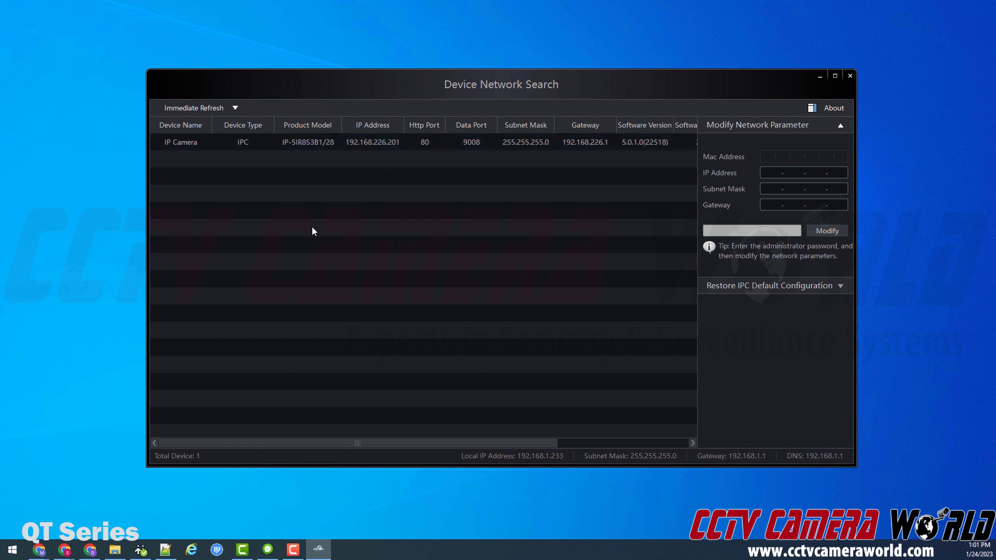
{"action": "mouse_move", "coordinate": [366, 186]}
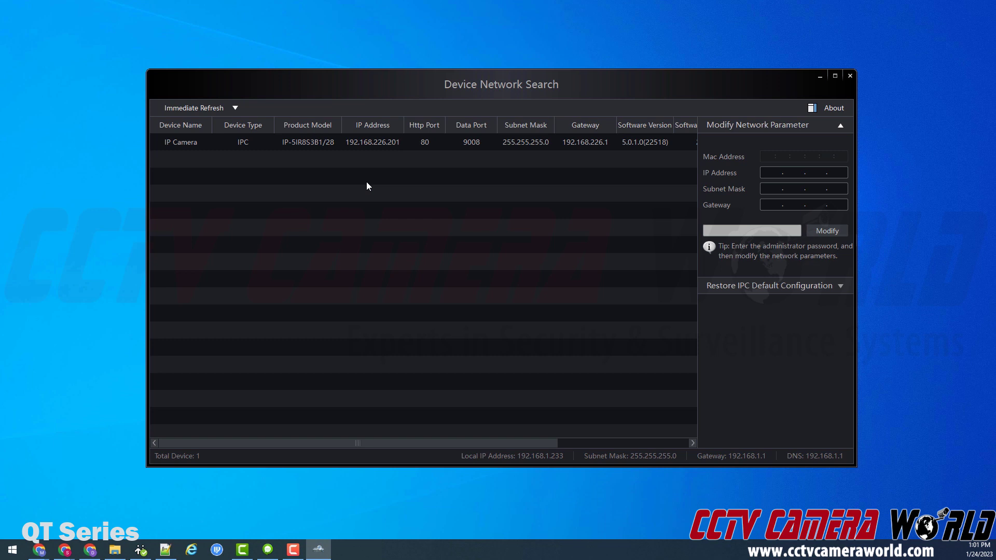
{"action": "mouse_move", "coordinate": [367, 185]}
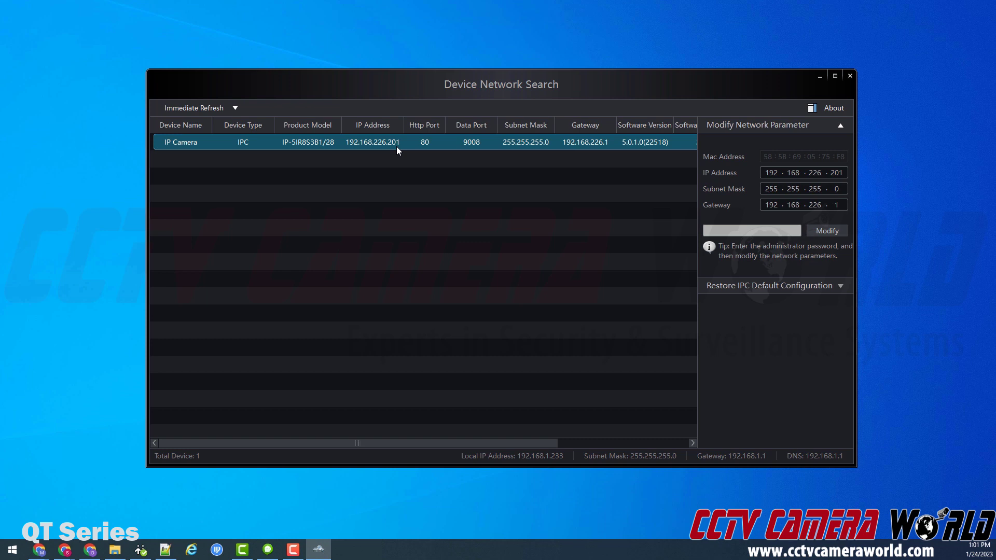
{"action": "mouse_move", "coordinate": [384, 280]}
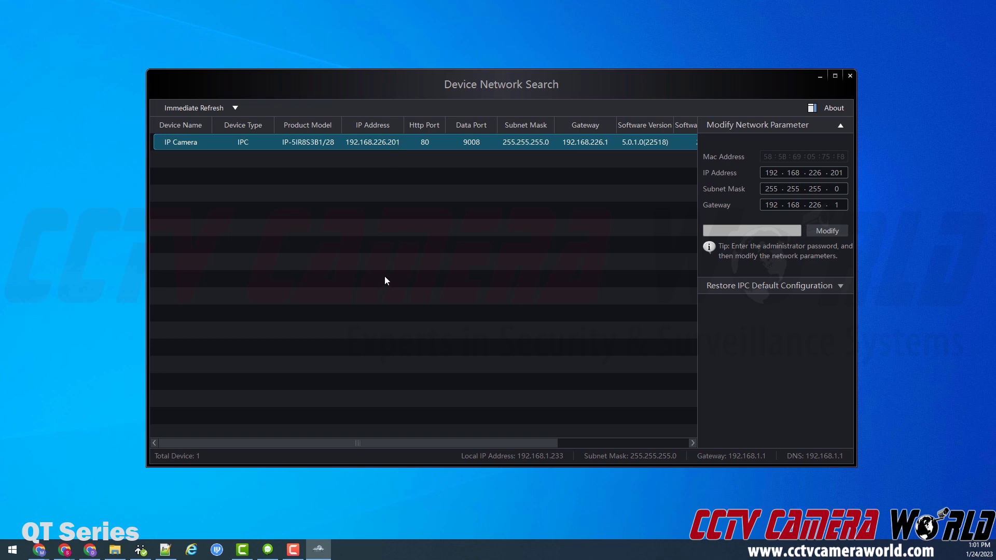
{"action": "mouse_move", "coordinate": [246, 374]}
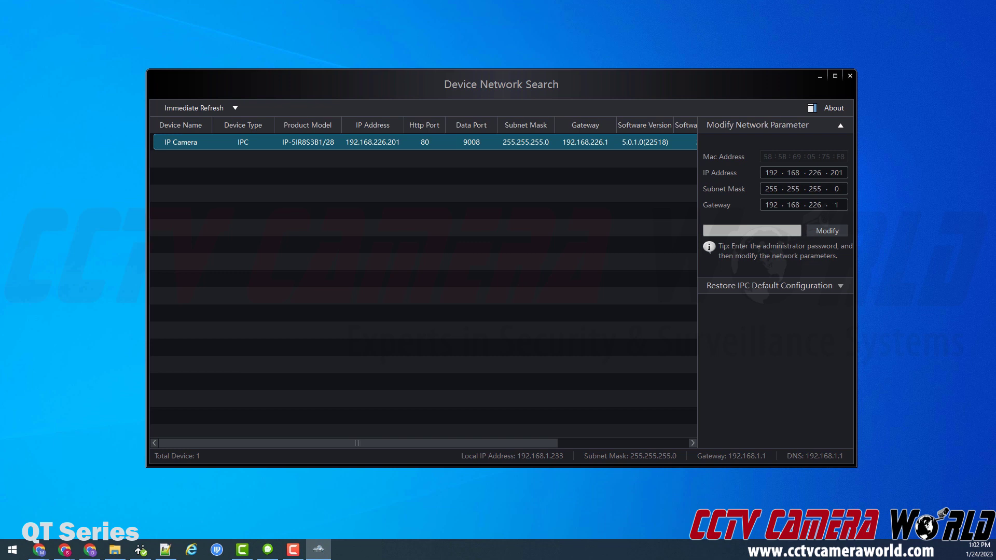
Launch Command Prompt from the Start menu by searching 'cmd'.
{"action": "left_click", "coordinate": [11, 548]}
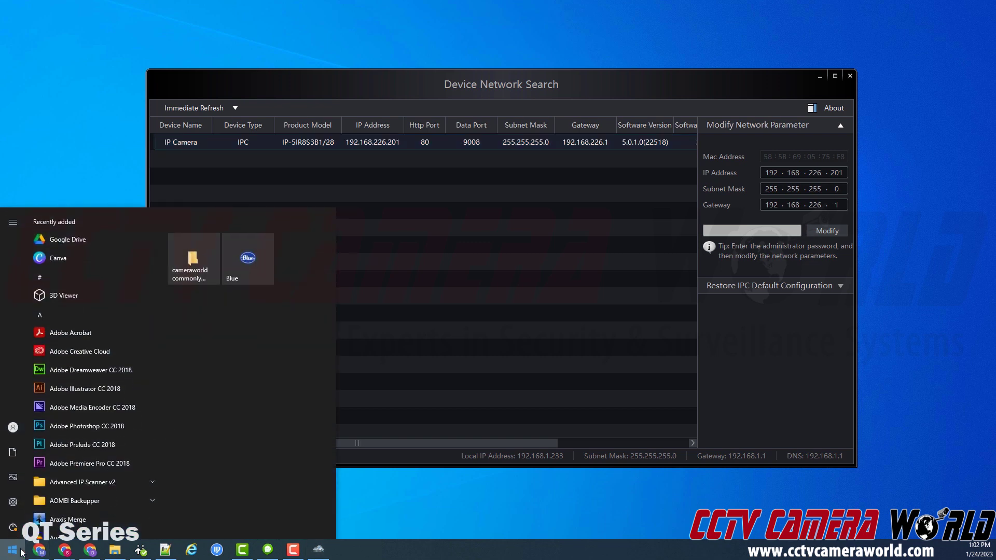
{"action": "type", "text": "cm"}
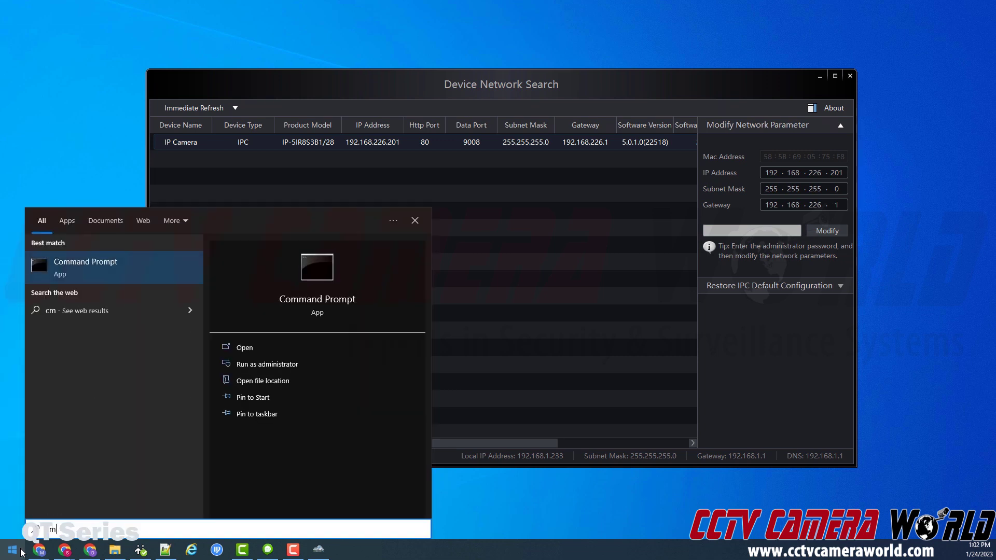
{"action": "type", "text": "d"}
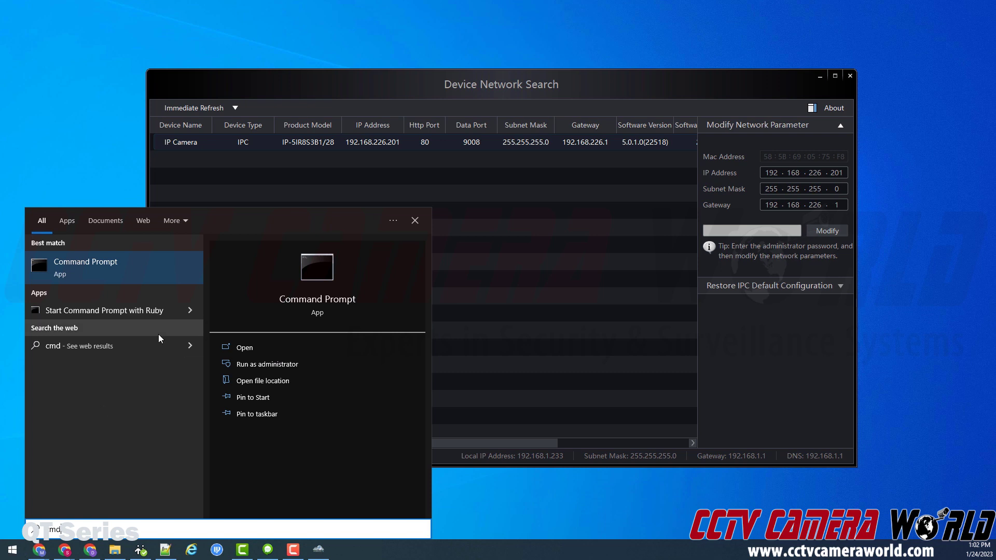
{"action": "left_click", "coordinate": [243, 348]}
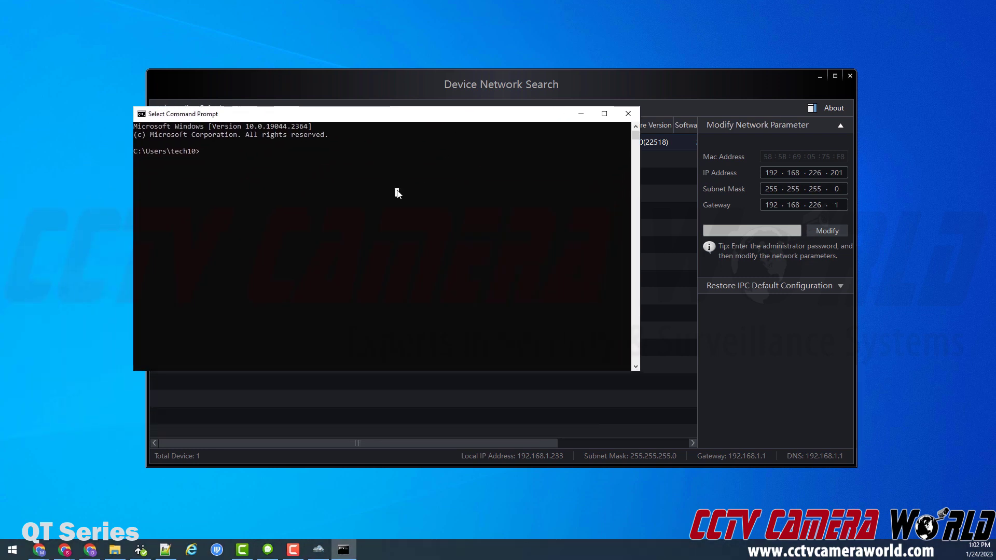
Run ipconfig to show the computer's network configuration.
{"action": "type", "text": "i"}
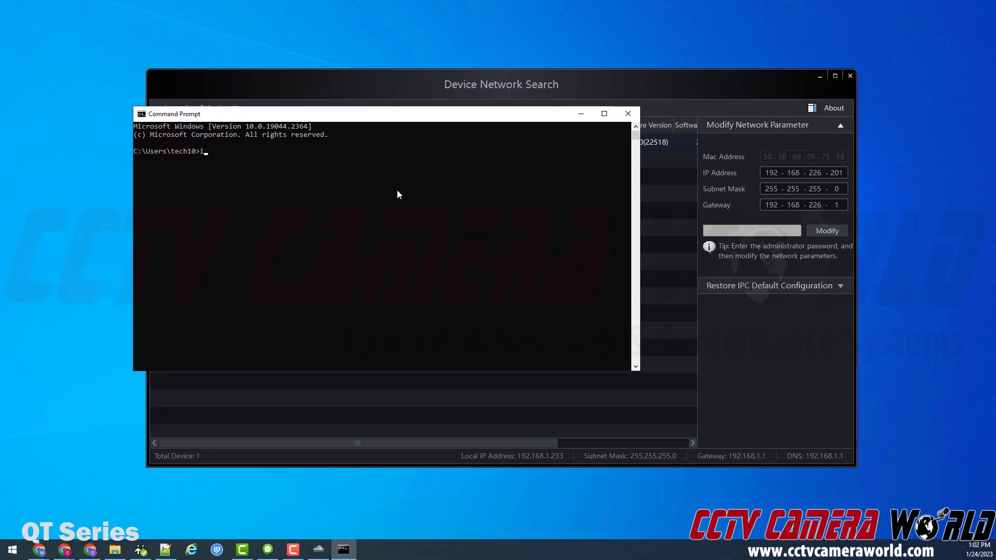
{"action": "type", "text": "pcon"}
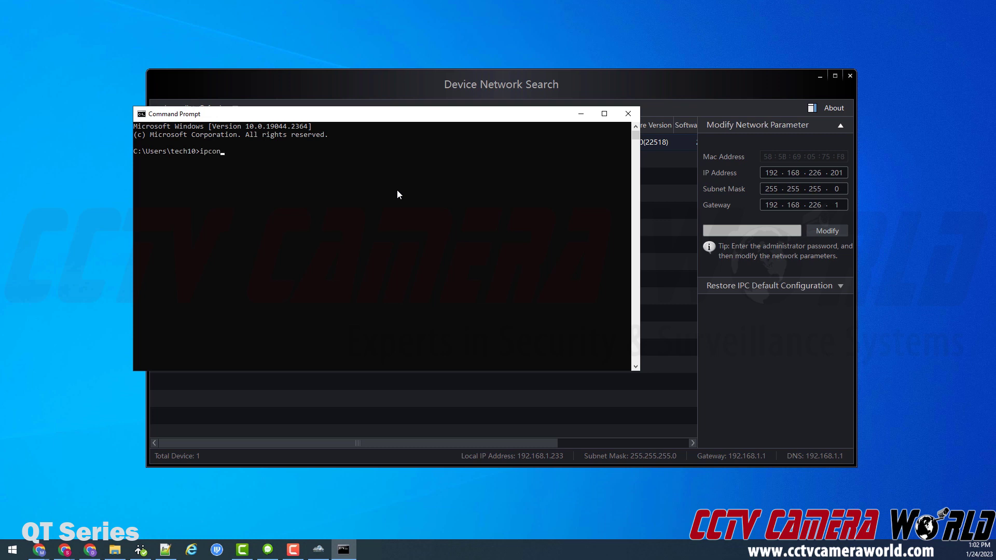
{"action": "type", "text": "fig"}
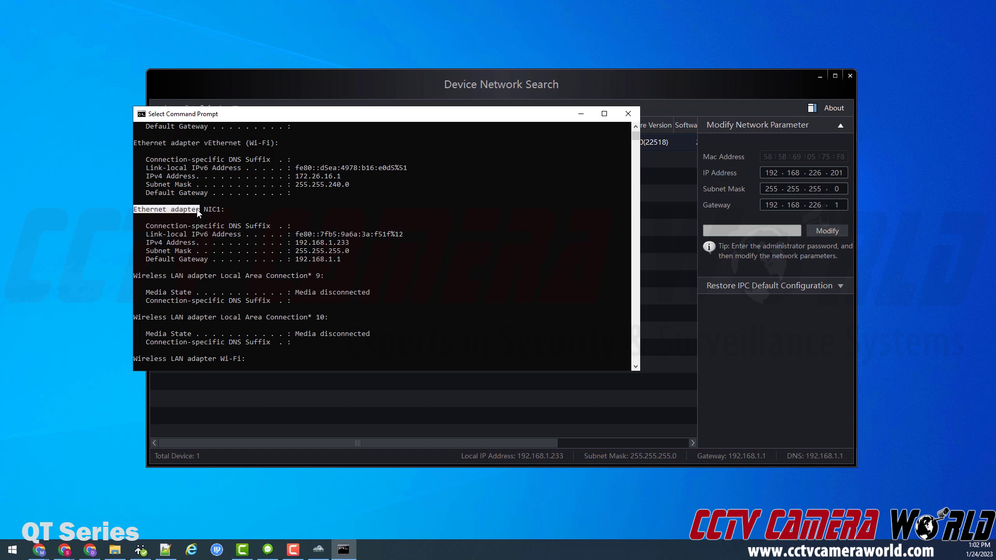
{"action": "scroll", "scroll_direction": "down", "scroll_amount": 3}
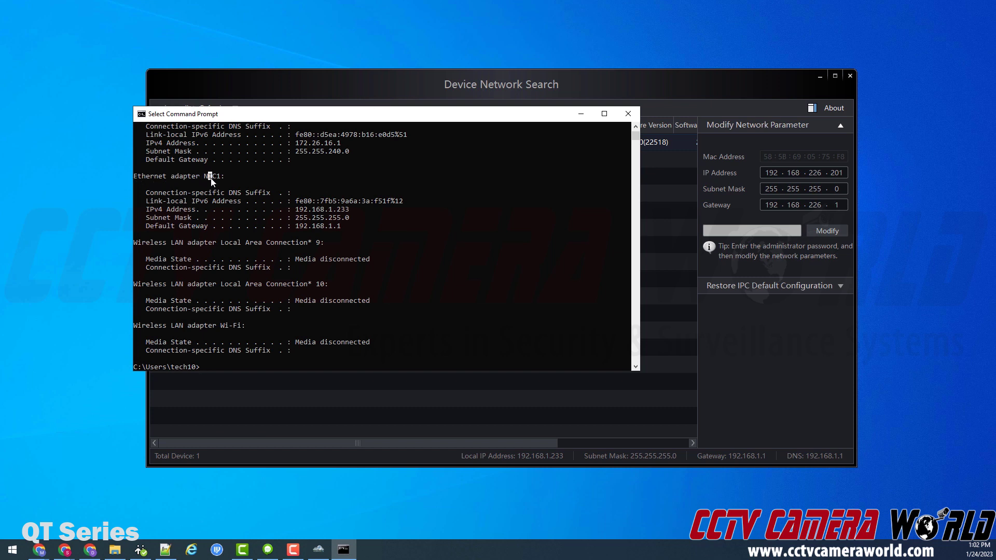
Highlight the NIC1 adapter's gateway 192.168.1.1 and IPv4 address 192.168.1.233.
{"action": "double_click", "coordinate": [211, 176]}
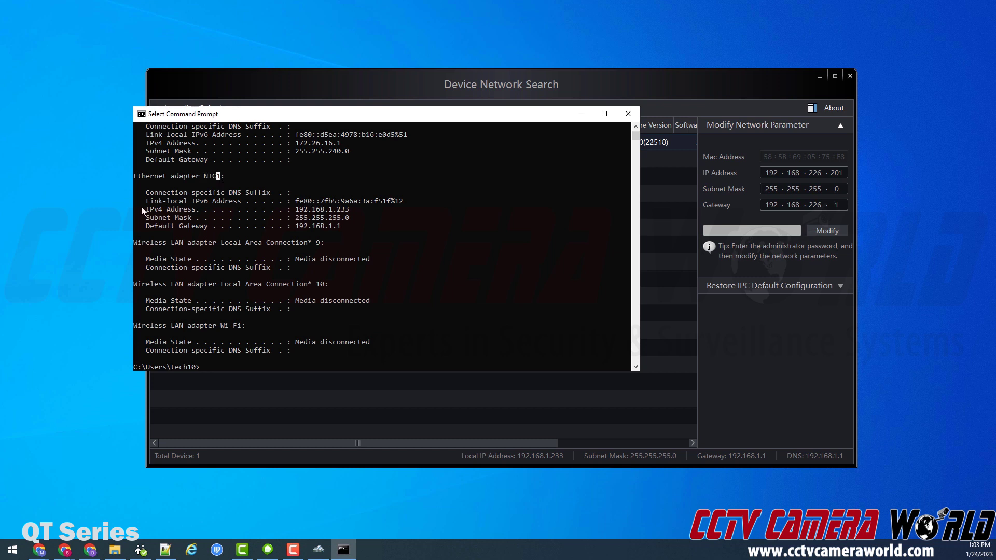
{"action": "left_click_drag", "start_coordinate": [143, 209], "coordinate": [349, 210]}
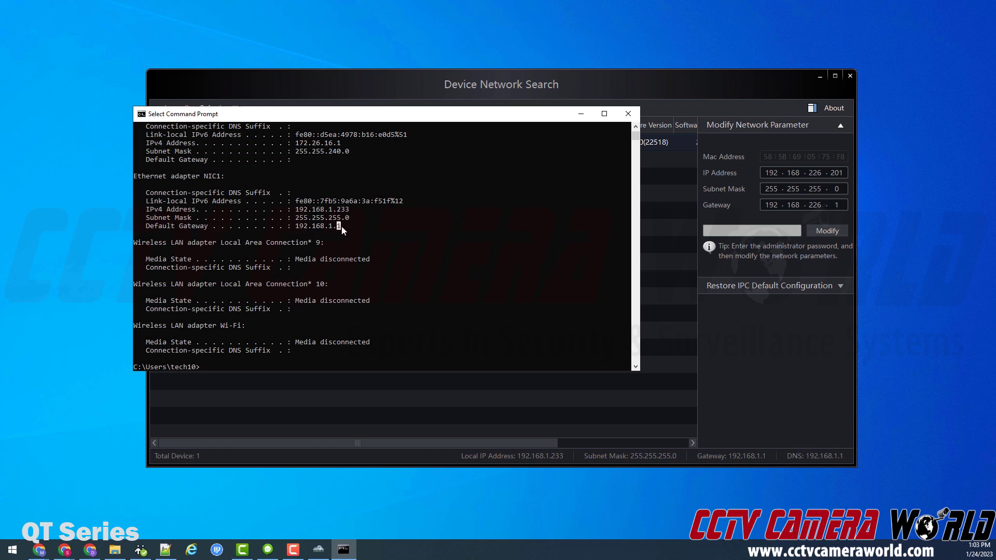
{"action": "double_click", "coordinate": [317, 225]}
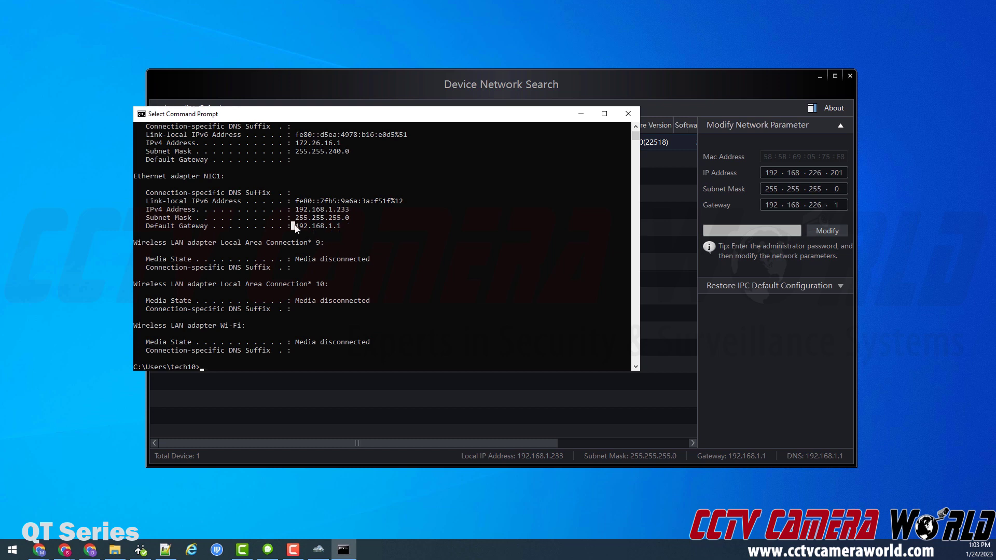
{"action": "double_click", "coordinate": [319, 226]}
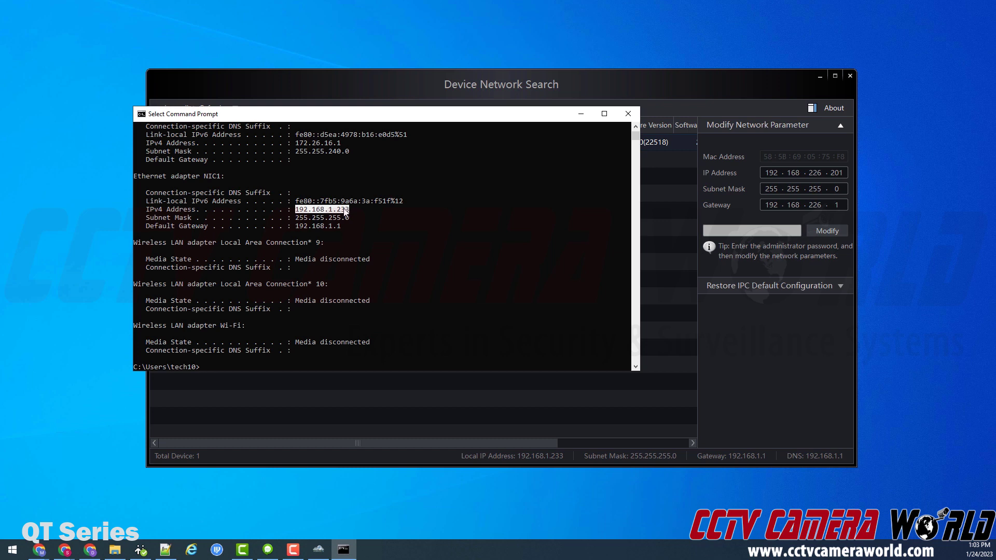
Ping 192.168.1.109, getting four destination-host-unreachable replies.
{"action": "type", "text": "ping"}
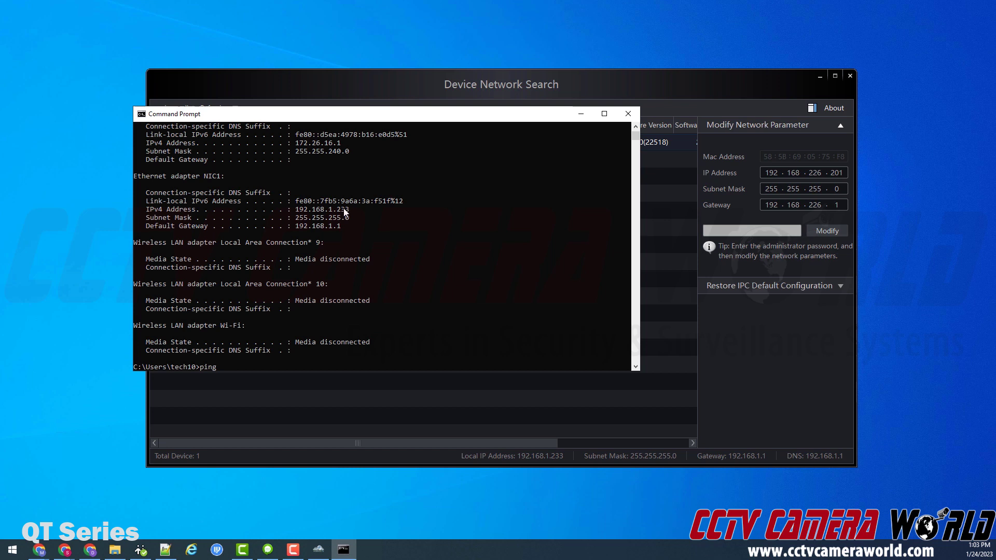
{"action": "type", "text": "192.1"}
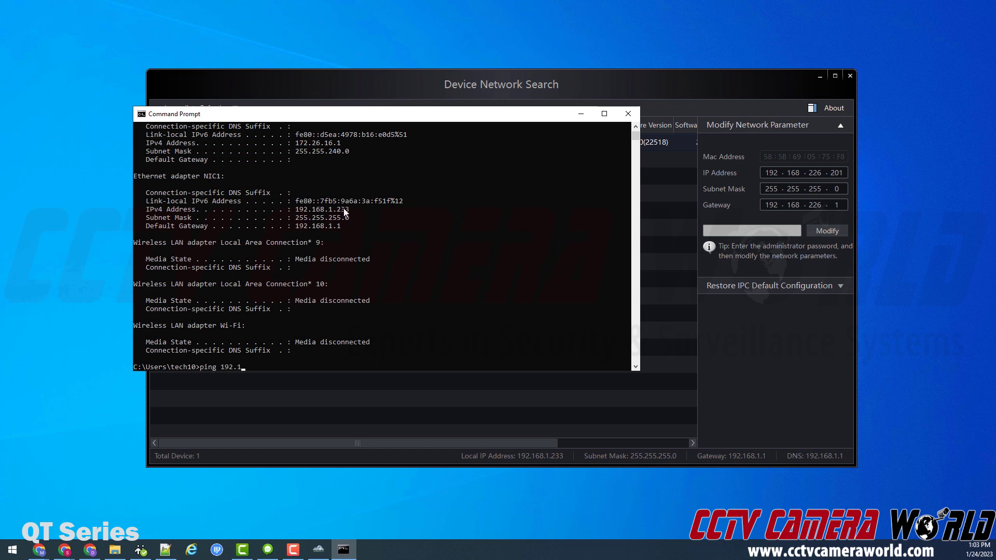
{"action": "type", "text": "68.1."}
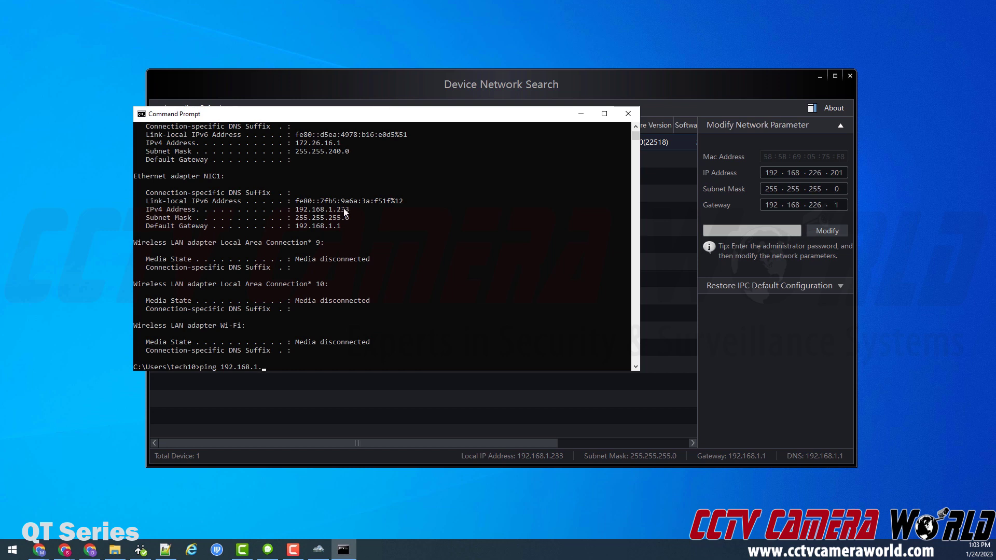
{"action": "type", "text": "109"}
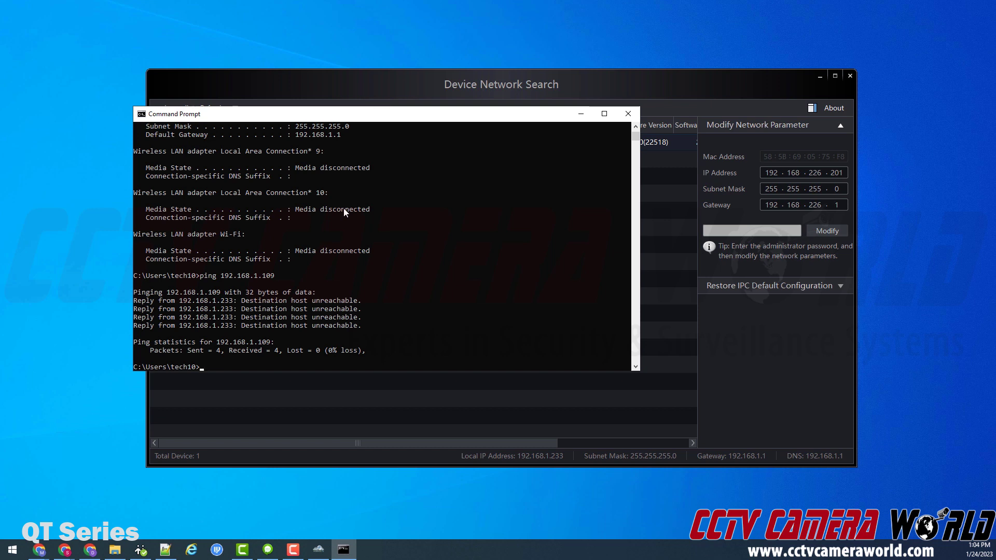
{"action": "mouse_move", "coordinate": [380, 214]}
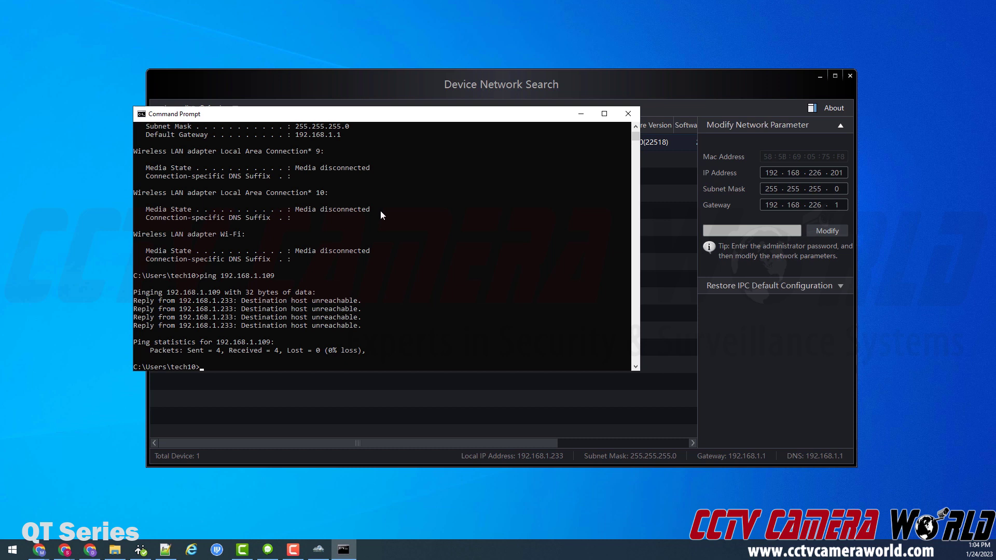
{"action": "mouse_move", "coordinate": [401, 195]}
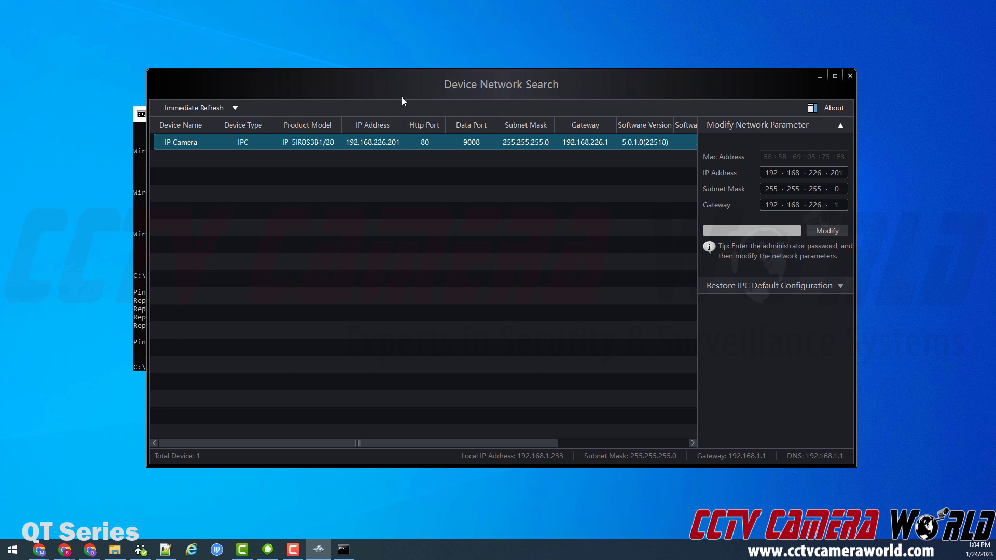
{"action": "mouse_move", "coordinate": [206, 137]}
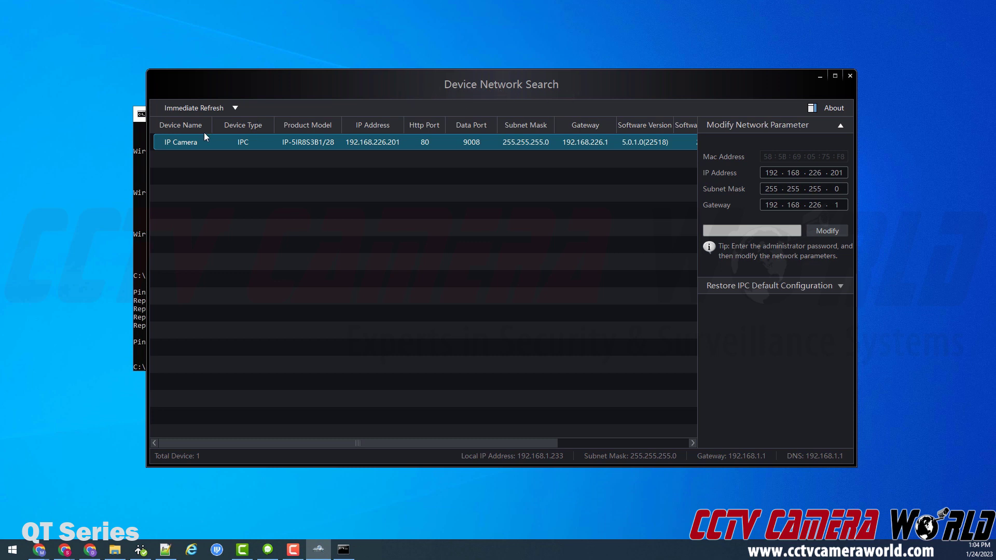
{"action": "mouse_move", "coordinate": [349, 145]}
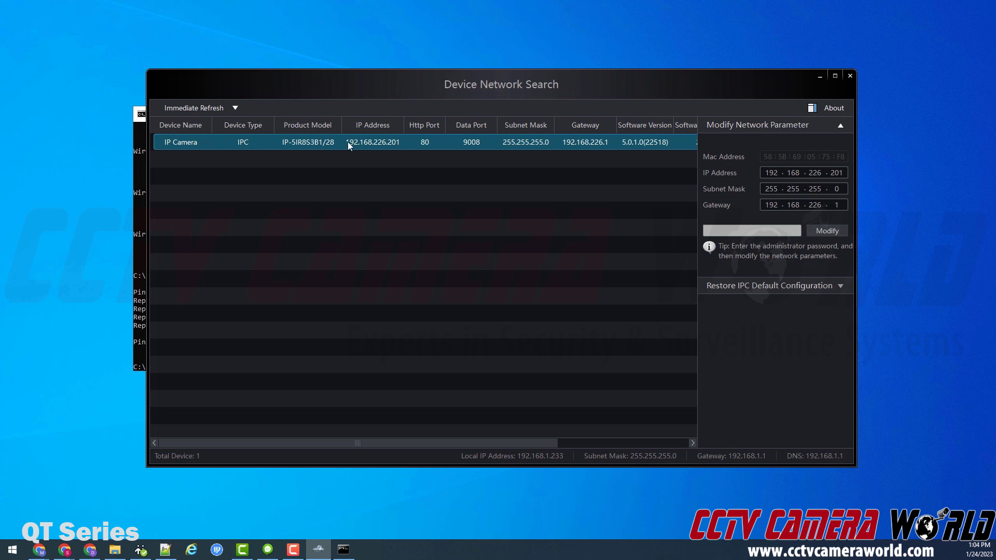
{"action": "mouse_move", "coordinate": [341, 138]}
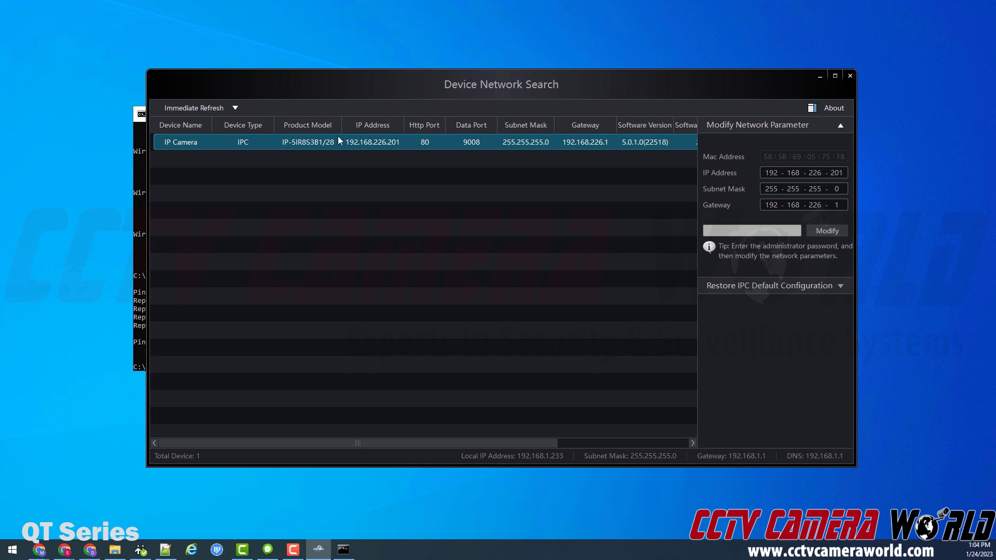
{"action": "mouse_move", "coordinate": [383, 147]}
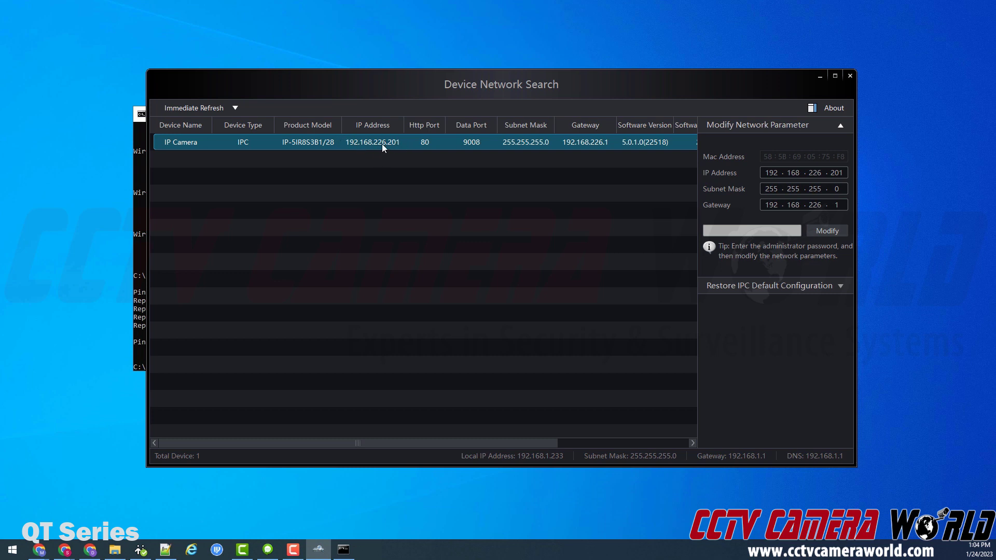
{"action": "mouse_move", "coordinate": [357, 151]}
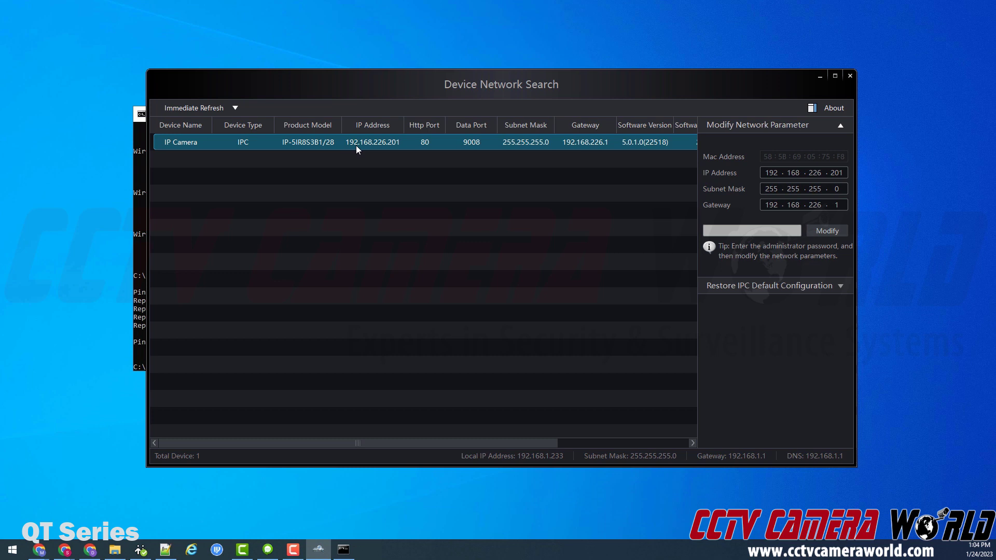
{"action": "mouse_move", "coordinate": [550, 174]}
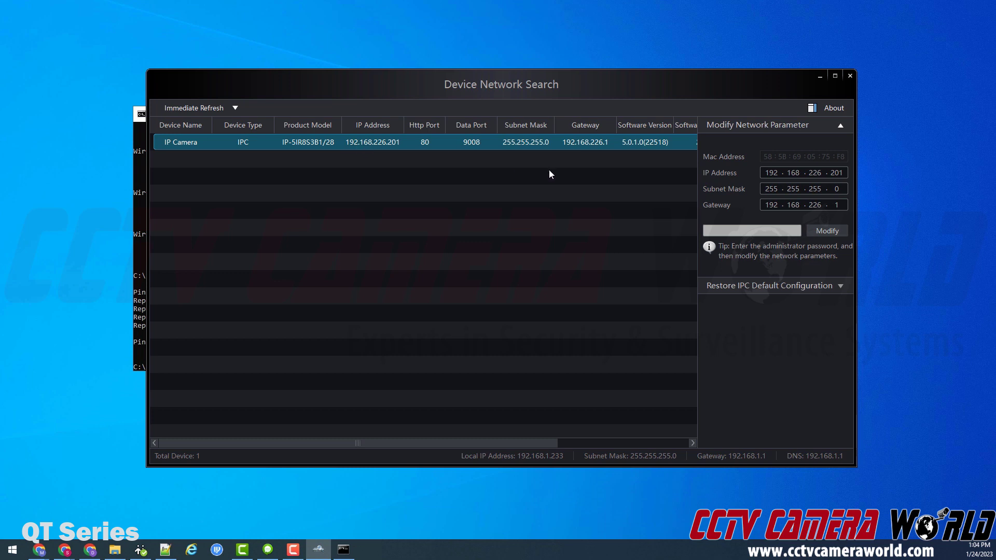
{"action": "mouse_move", "coordinate": [589, 149]}
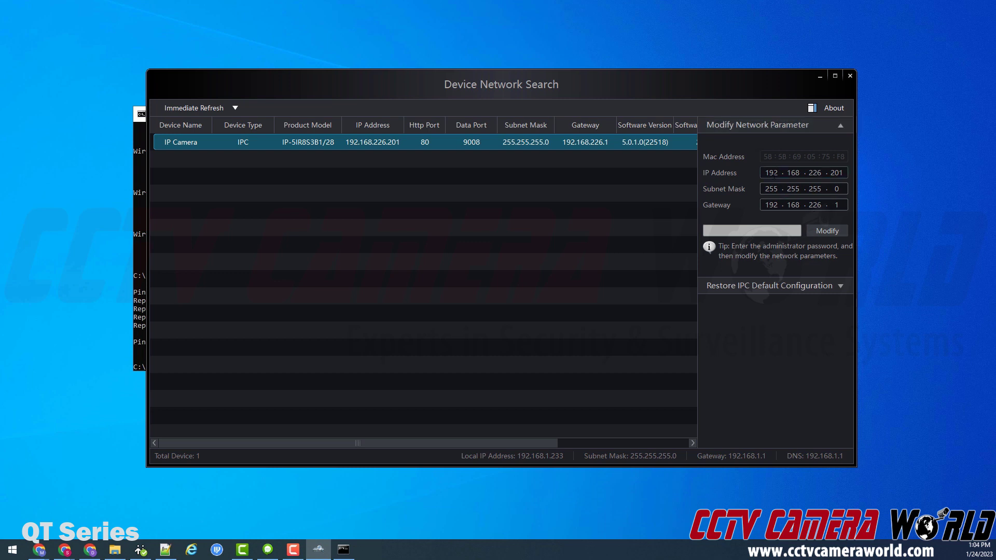
Enter camera IP 192.168.1.109 and gateway 192.168.1.1 in Modify Network Parameter.
{"action": "double_click", "coordinate": [803, 172]}
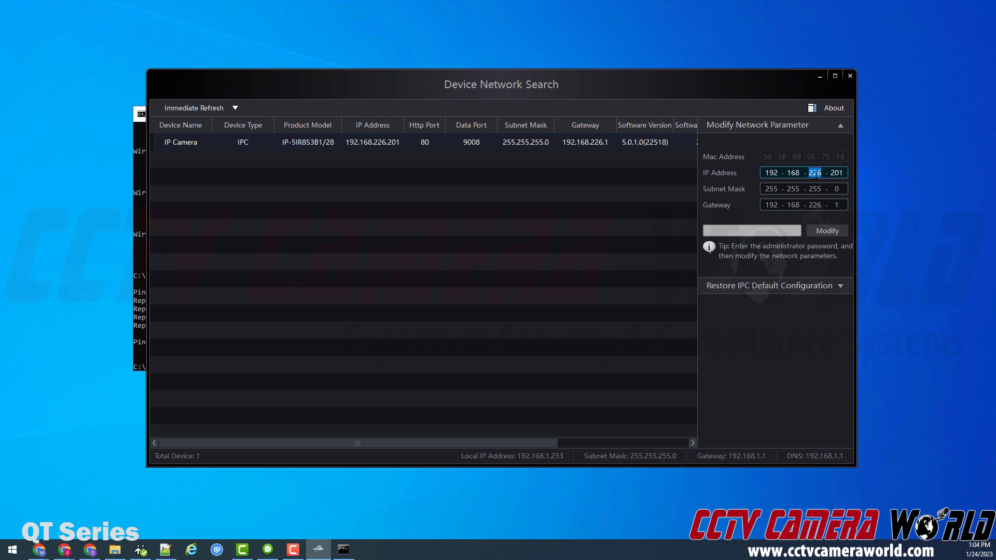
{"action": "type", "text": "1"}
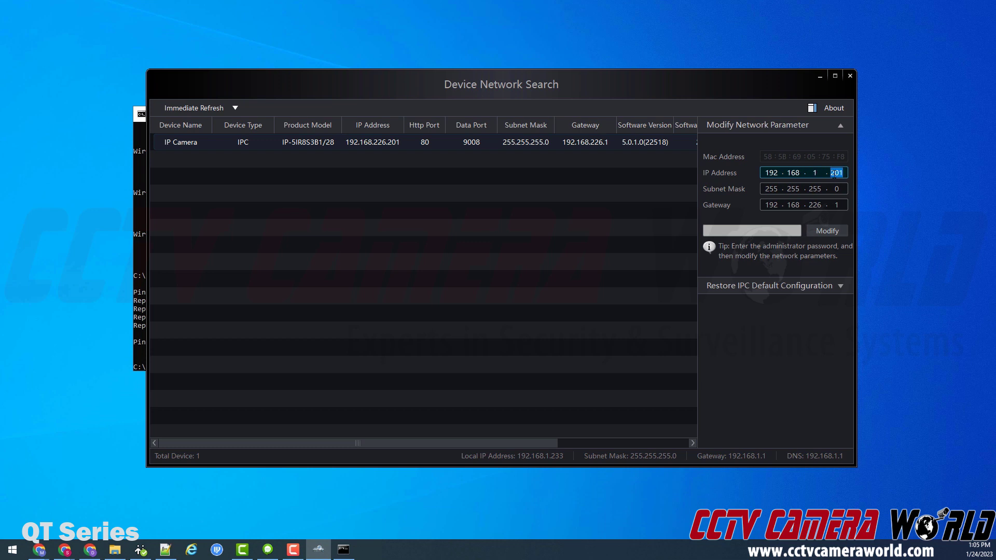
{"action": "type", "text": "109"}
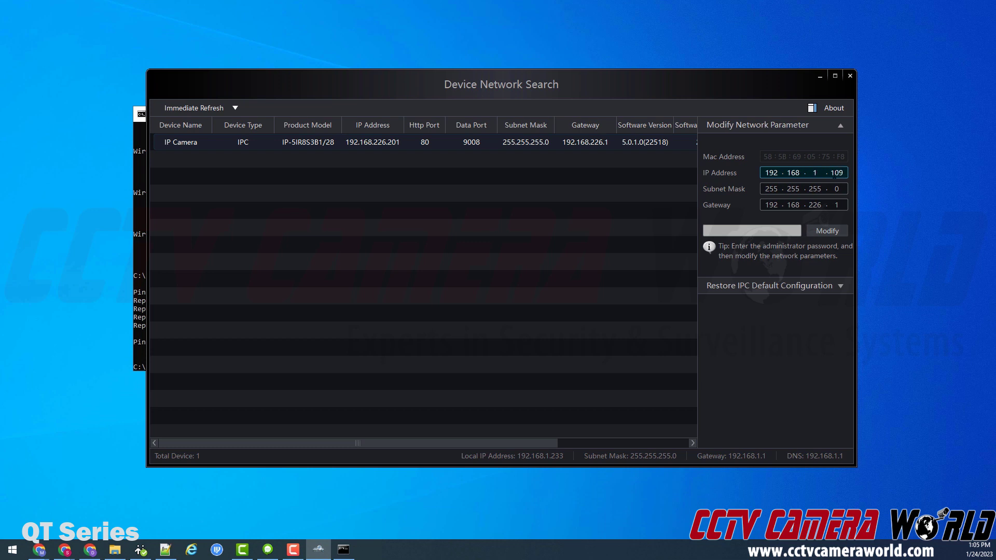
{"action": "mouse_move", "coordinate": [891, 173]}
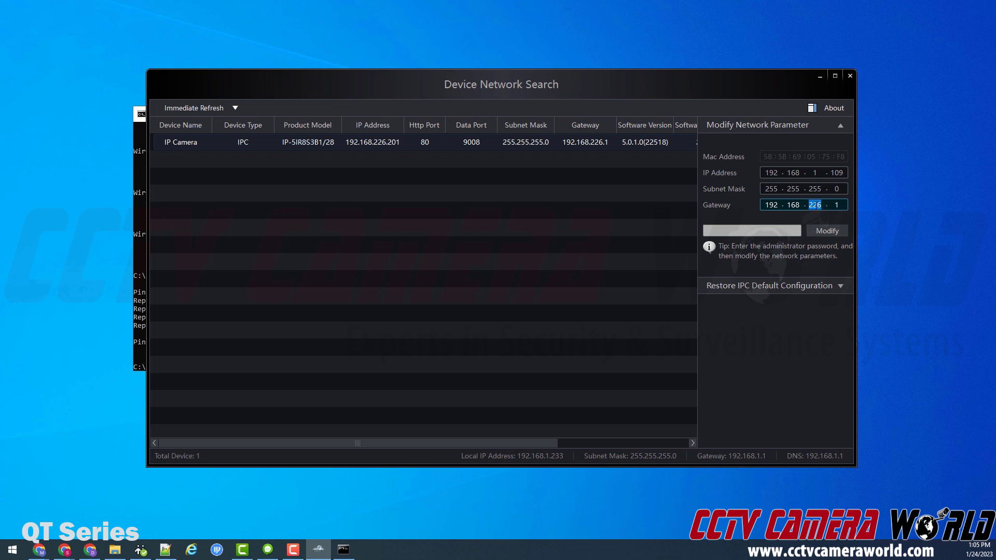
{"action": "type", "text": "1"}
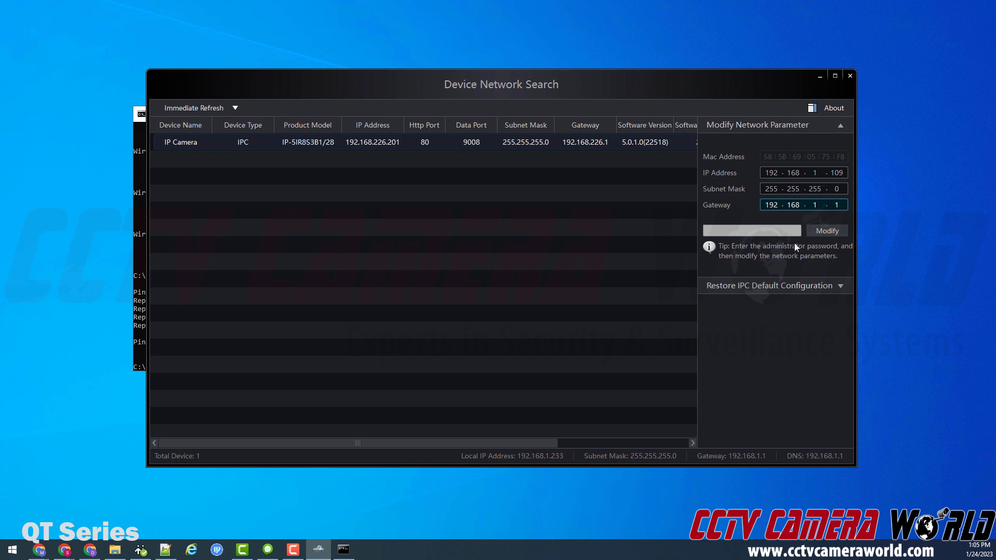
{"action": "left_click", "coordinate": [751, 231]}
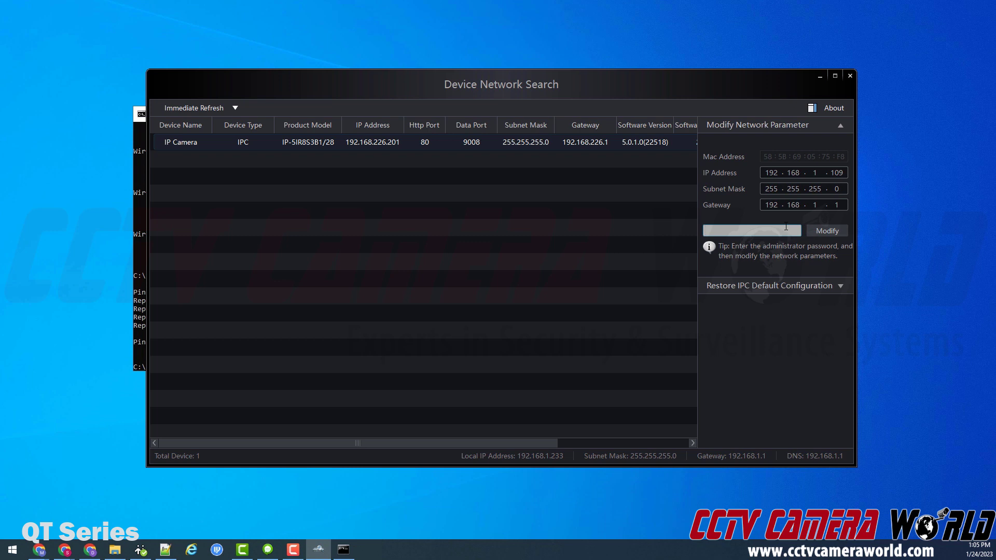
{"action": "mouse_move", "coordinate": [701, 252]}
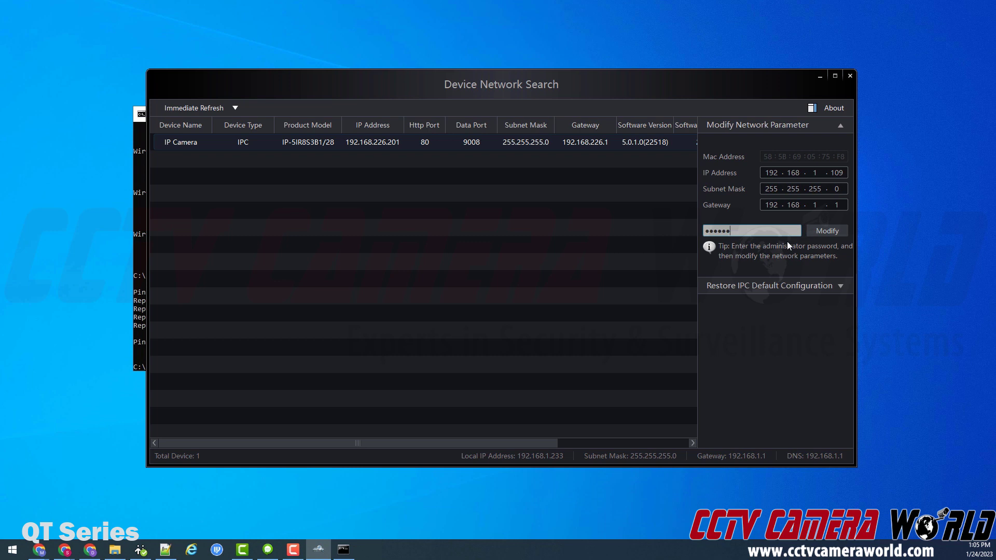
{"action": "mouse_move", "coordinate": [724, 73]}
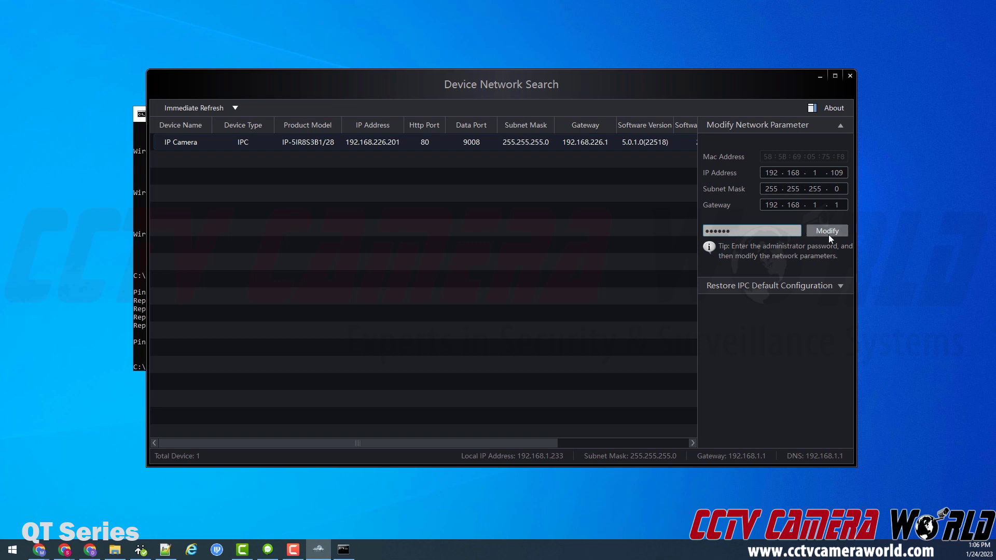
Apply the new parameters via Modify and confirm the success message.
{"action": "left_click", "coordinate": [827, 230]}
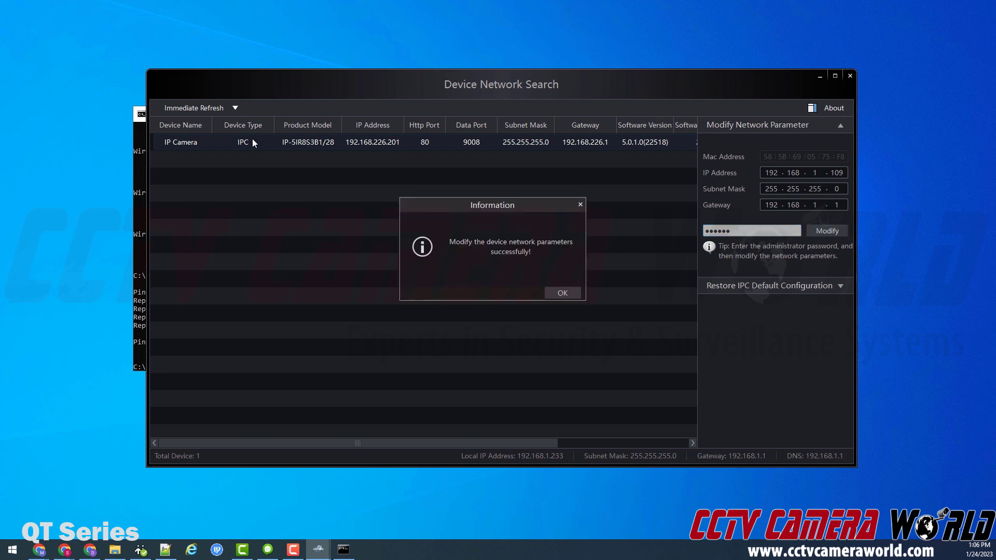
{"action": "mouse_move", "coordinate": [457, 195]}
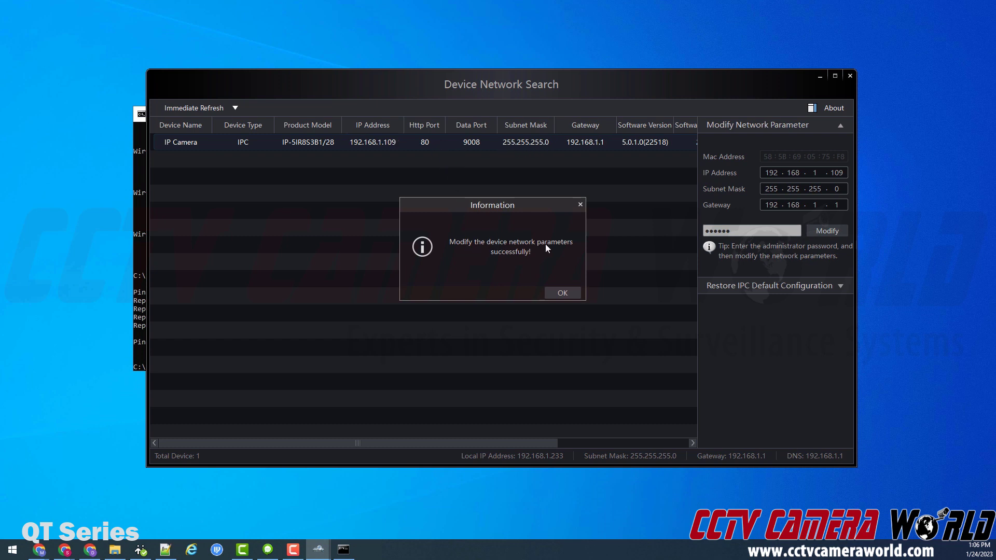
{"action": "mouse_move", "coordinate": [361, 152]}
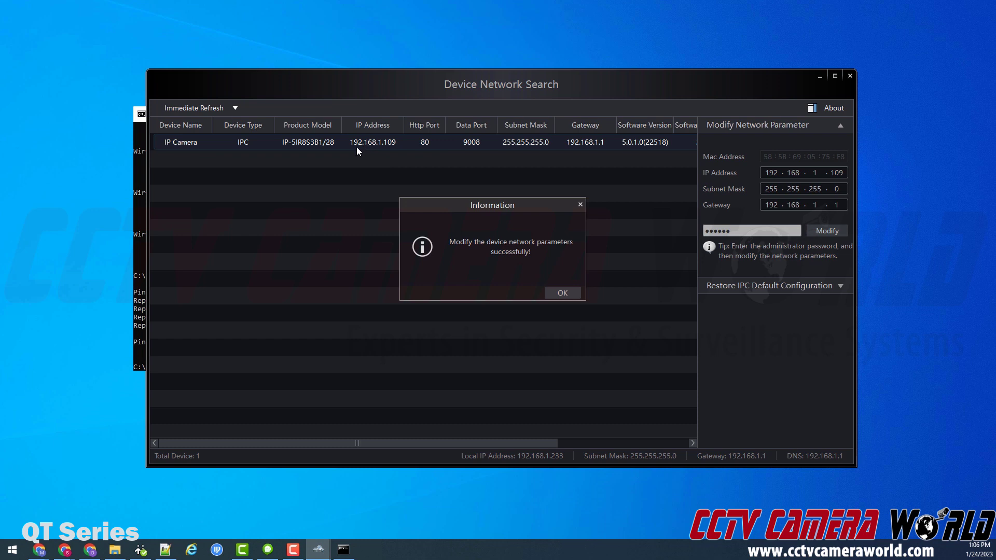
{"action": "left_click", "coordinate": [562, 293]}
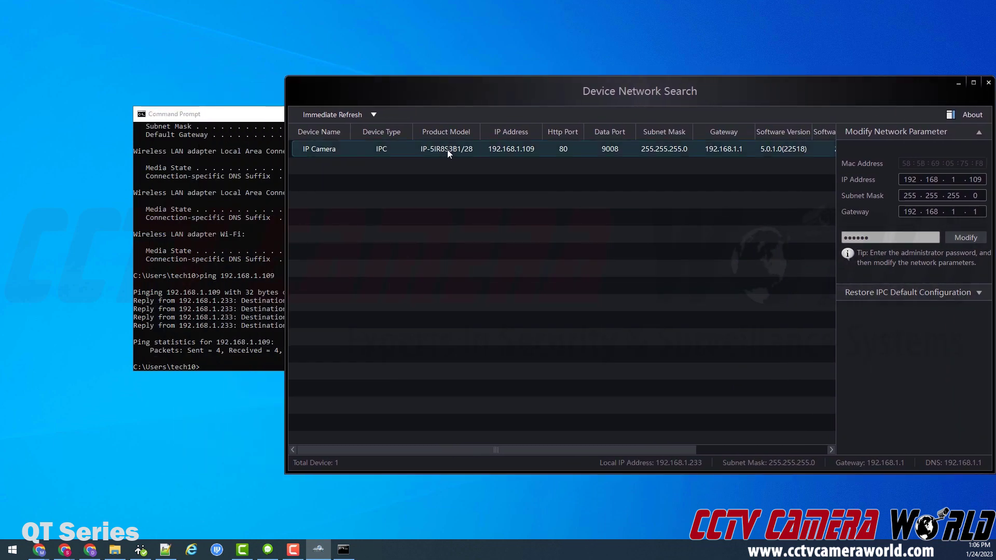
{"action": "mouse_move", "coordinate": [416, 149]}
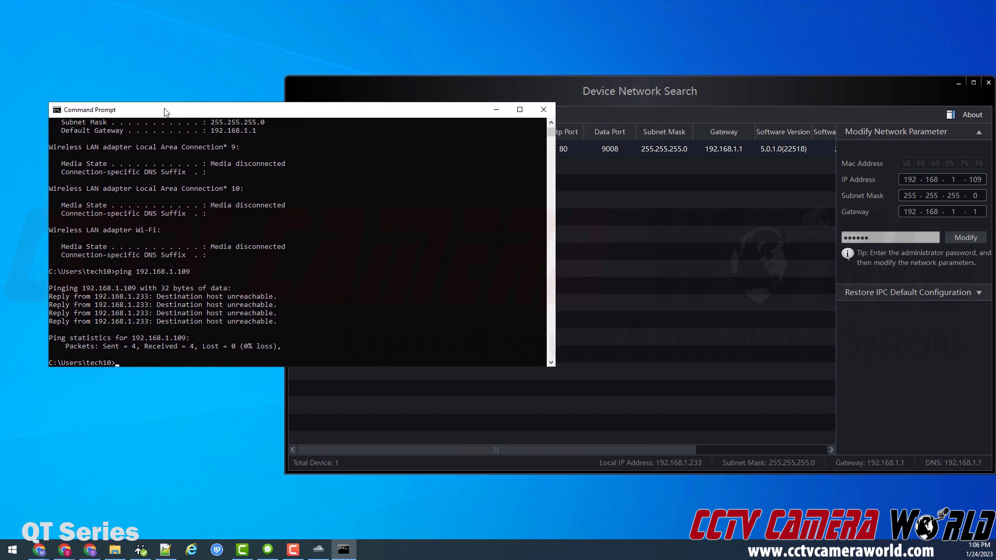
Ping 192.168.1.109 again, now receiving four replies with 0% loss.
{"action": "type", "text": "ping 192.168.1.109"}
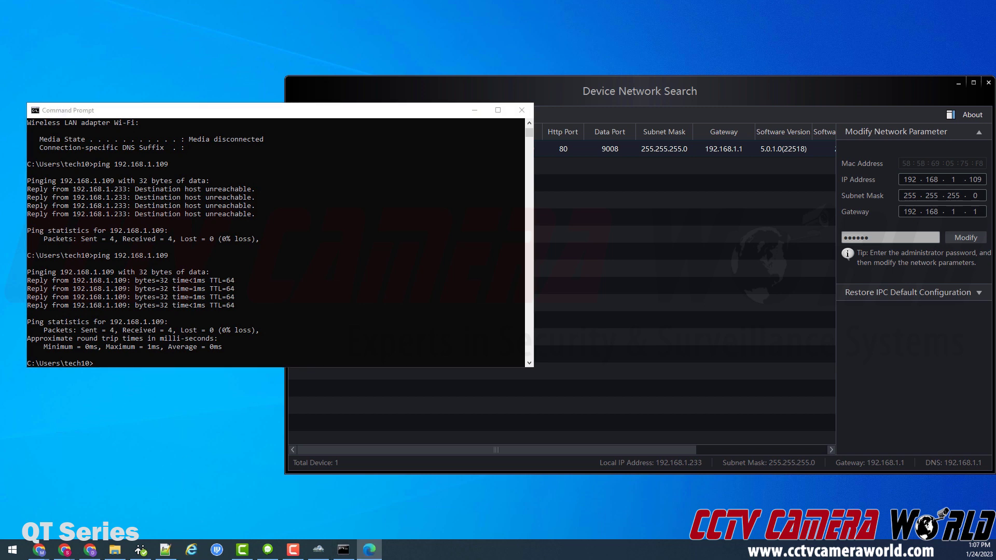
Open the 'Web camera - 192.168.1.109' login page in Edge from the address bar suggestion.
{"action": "left_click", "coordinate": [369, 550]}
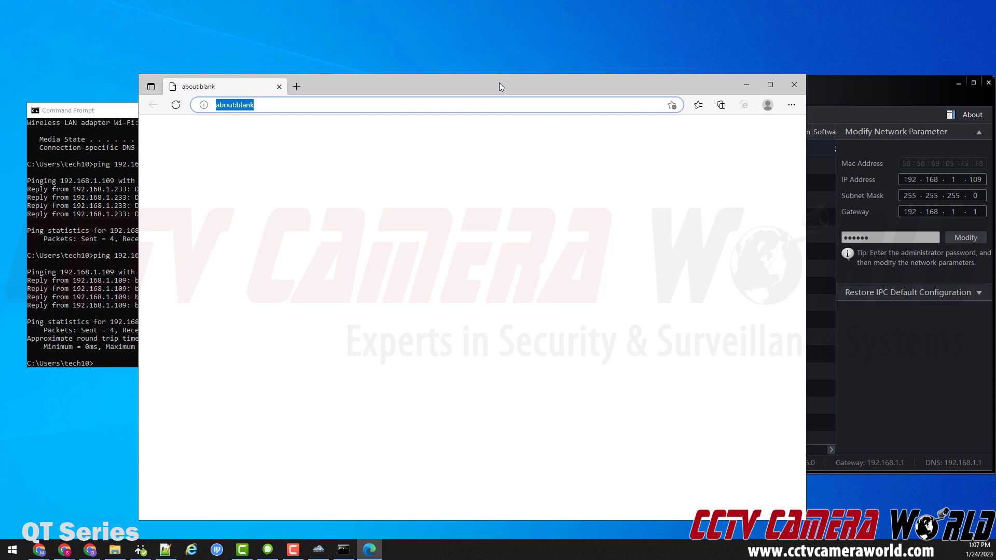
{"action": "type", "text": "192.168.1.213"}
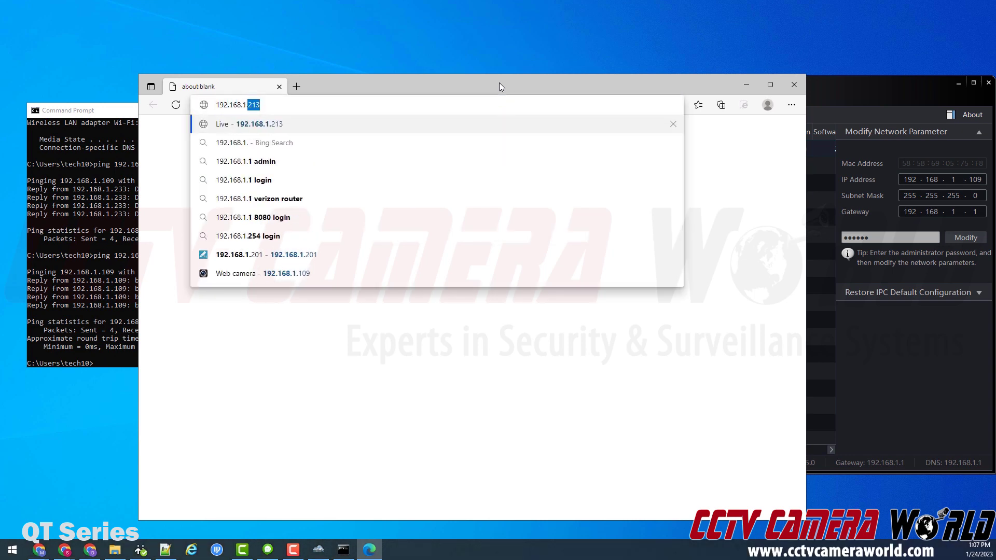
{"action": "left_click", "coordinate": [262, 273]}
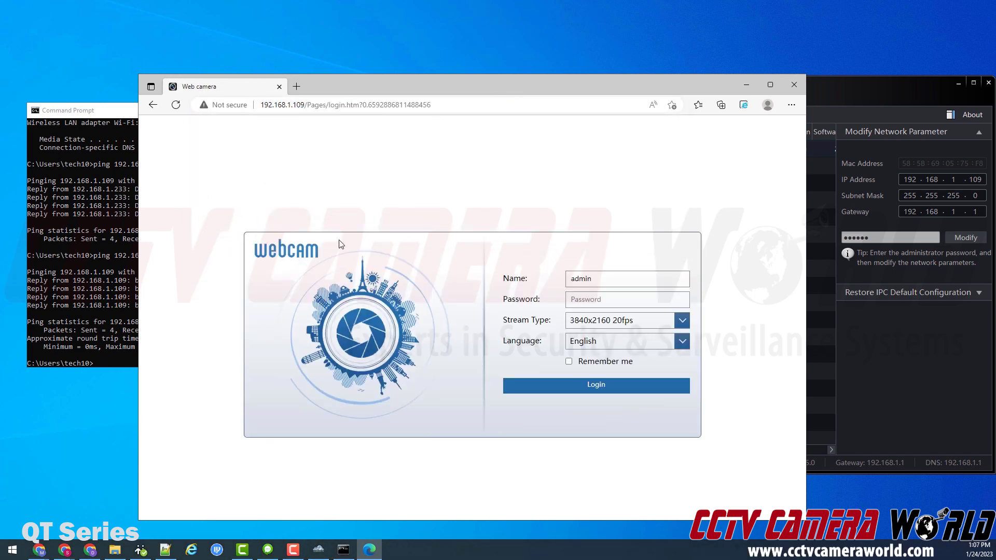
{"action": "mouse_move", "coordinate": [416, 194]}
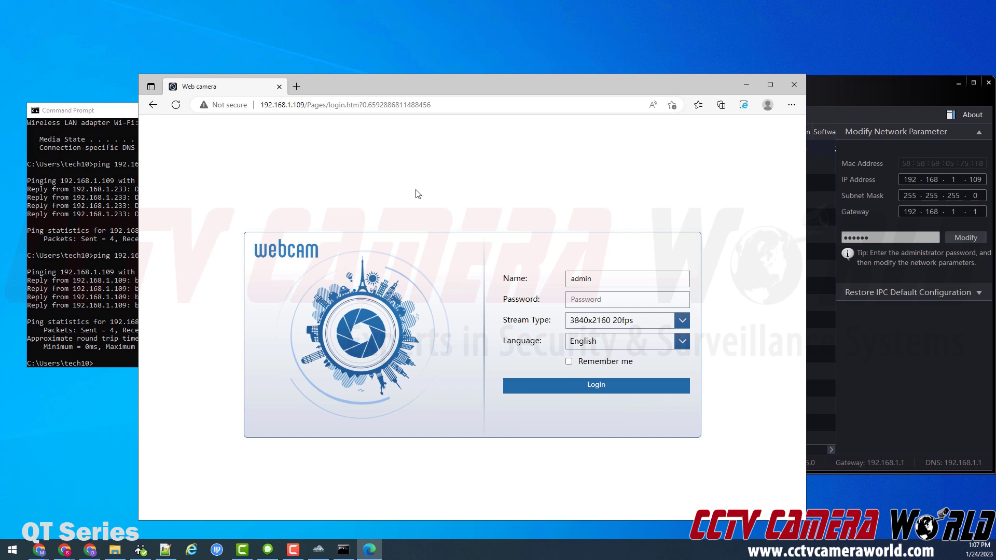
{"action": "left_click", "coordinate": [344, 105]}
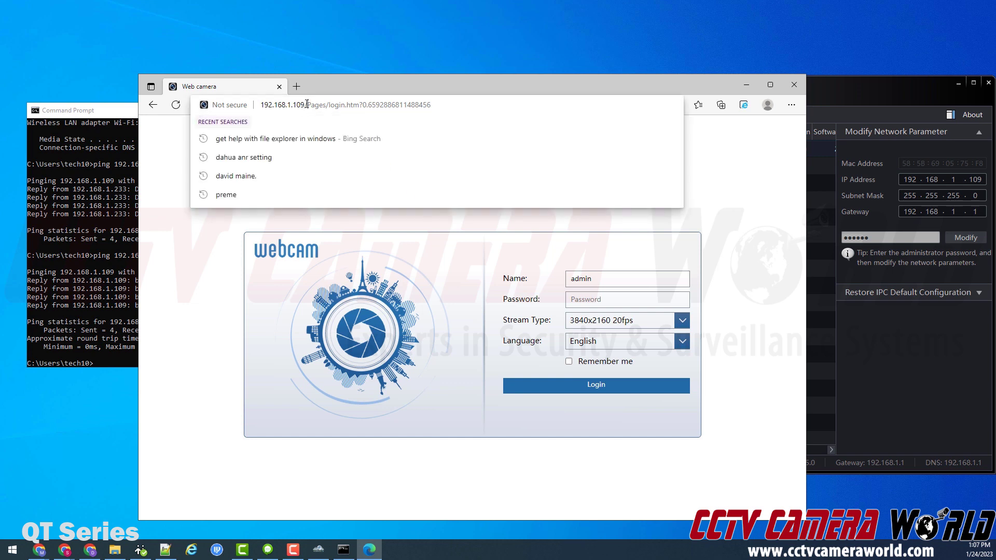
{"action": "left_click", "coordinate": [436, 266]}
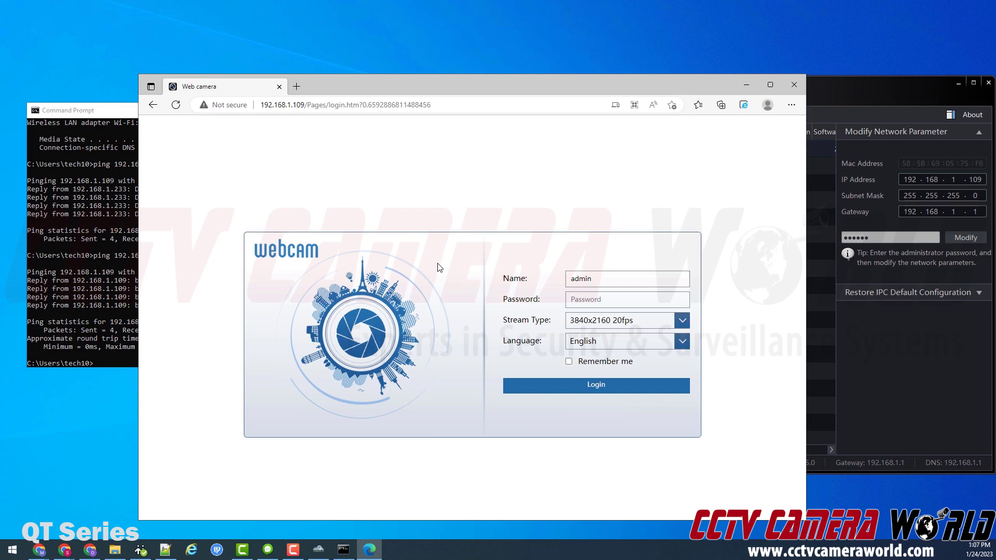